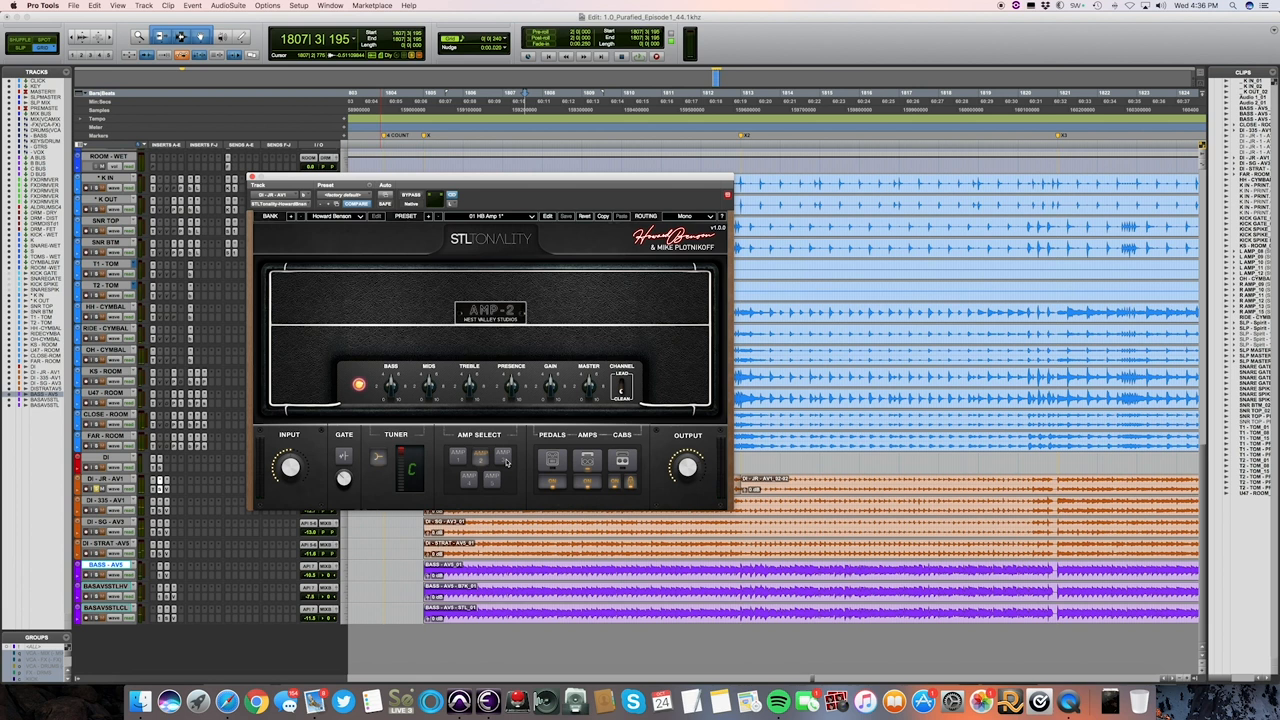
- Audition the AMP-1, AMP-2, AMP-4 and AMP-5 models in turn on the guitar track
left_click(456, 452)
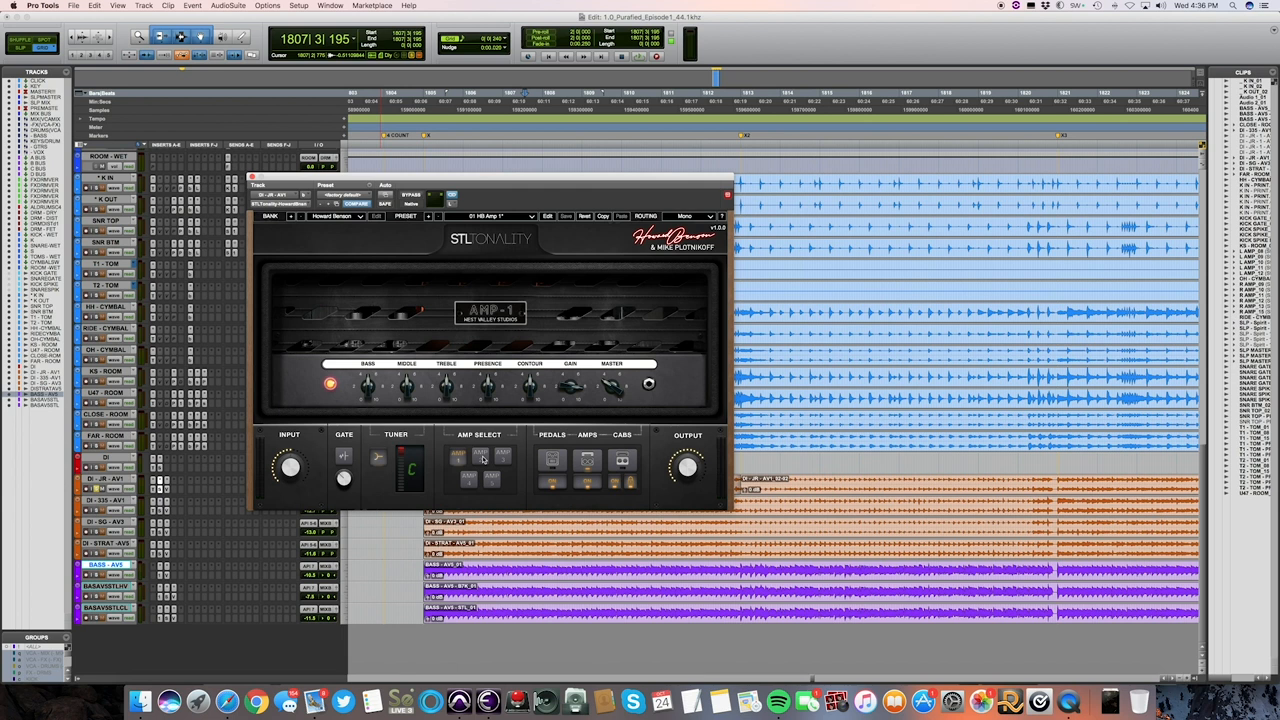
left_click(504, 452)
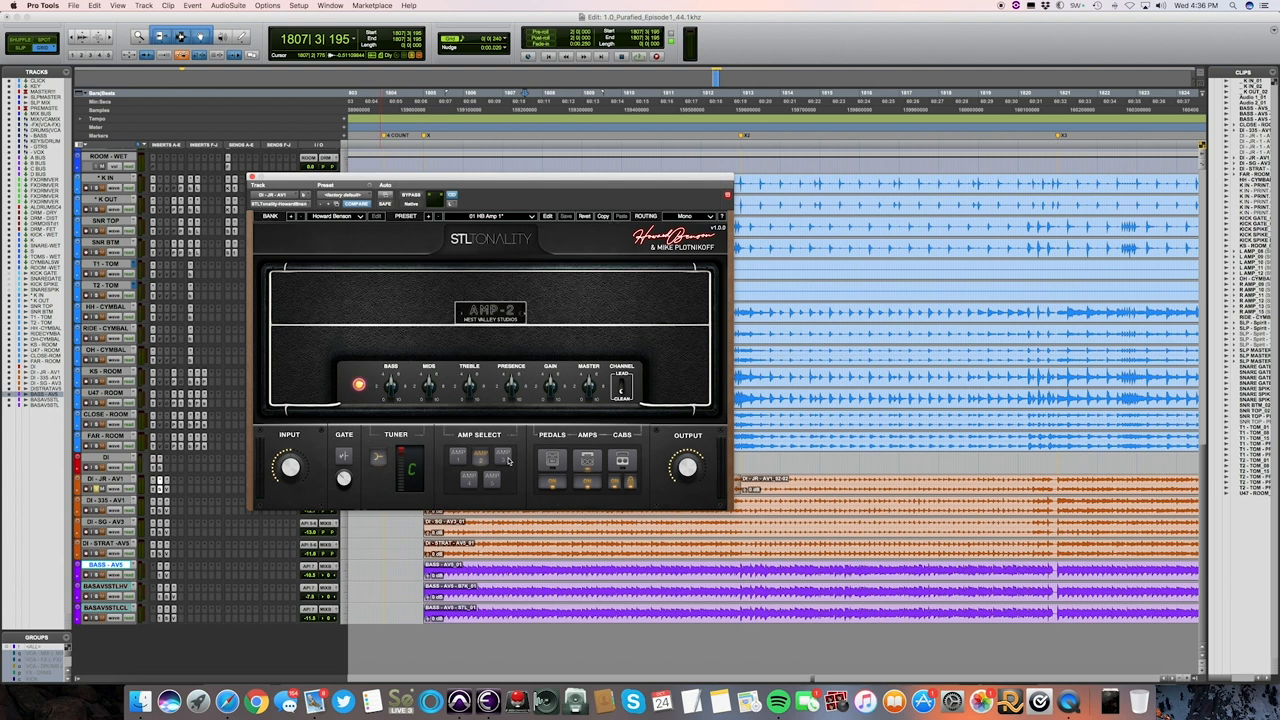
left_click(504, 452)
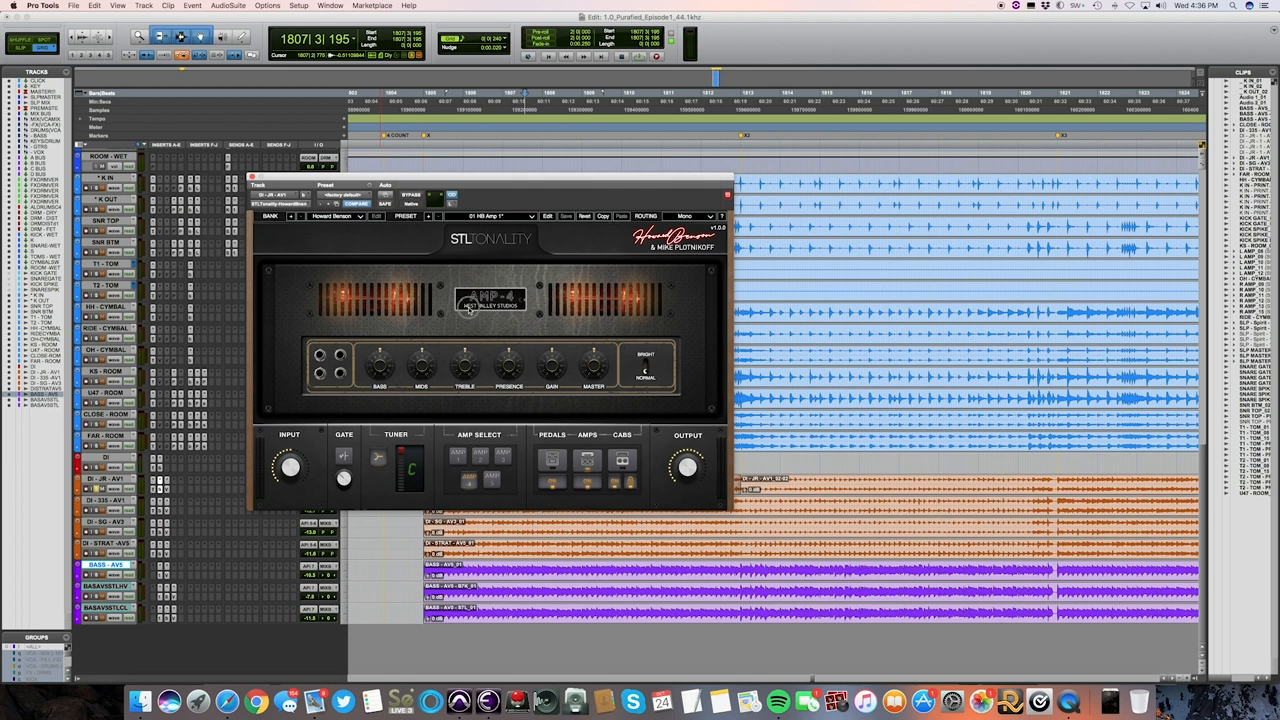
left_click(458, 452)
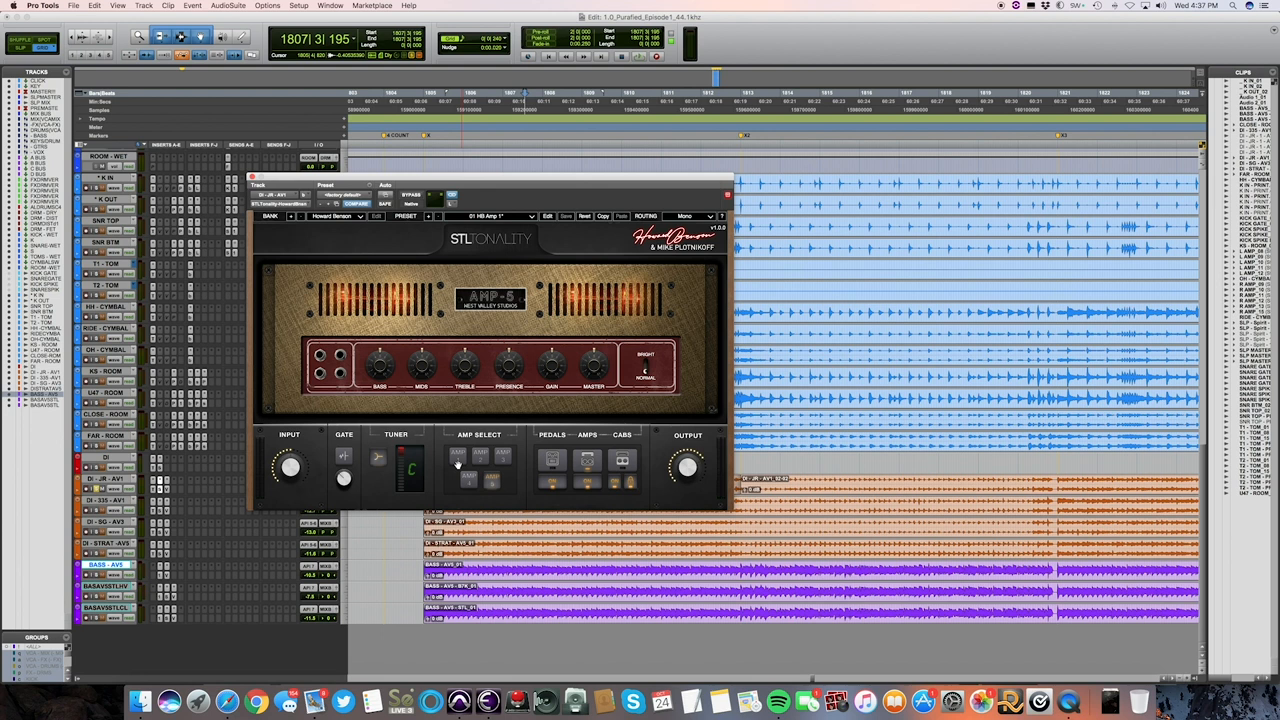
left_click(620, 460)
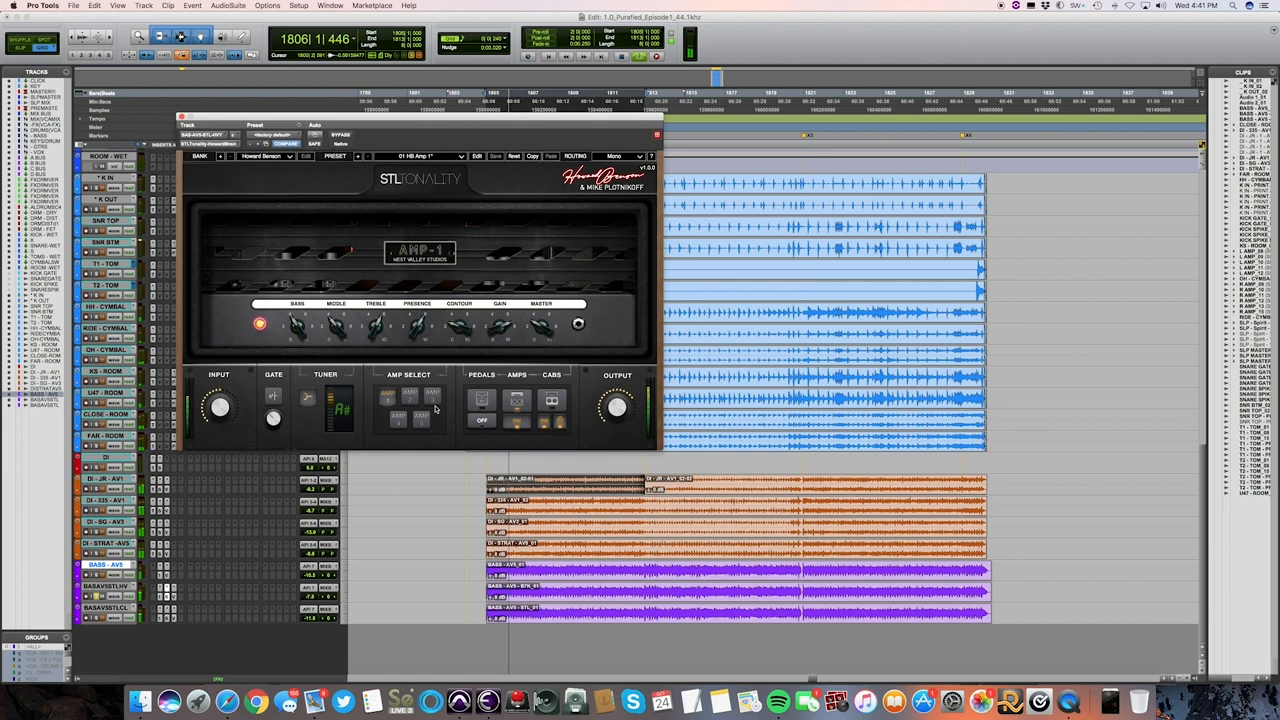
- Select the red-faced AMP-5 model in the AMP SELECT section
left_click(388, 400)
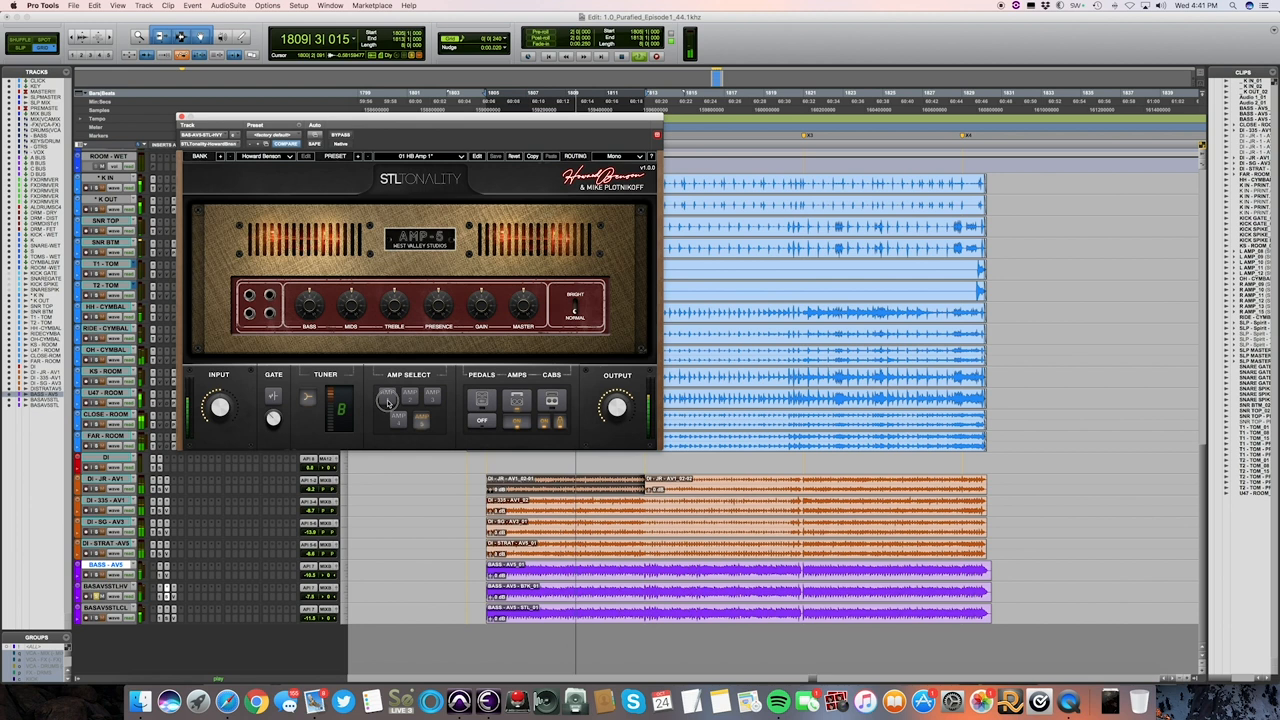
left_click(388, 402)
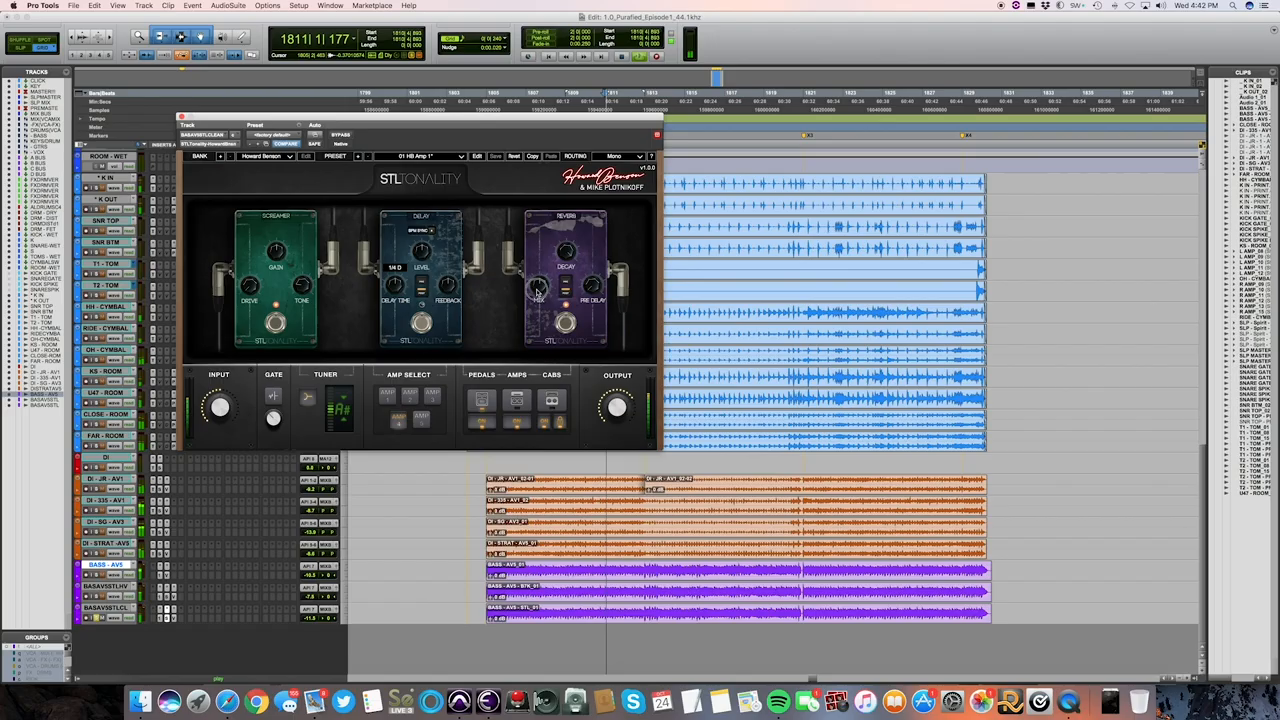
- Adjust a control on the STL Tonality pedal board
left_click_drag(538, 290, 538, 310)
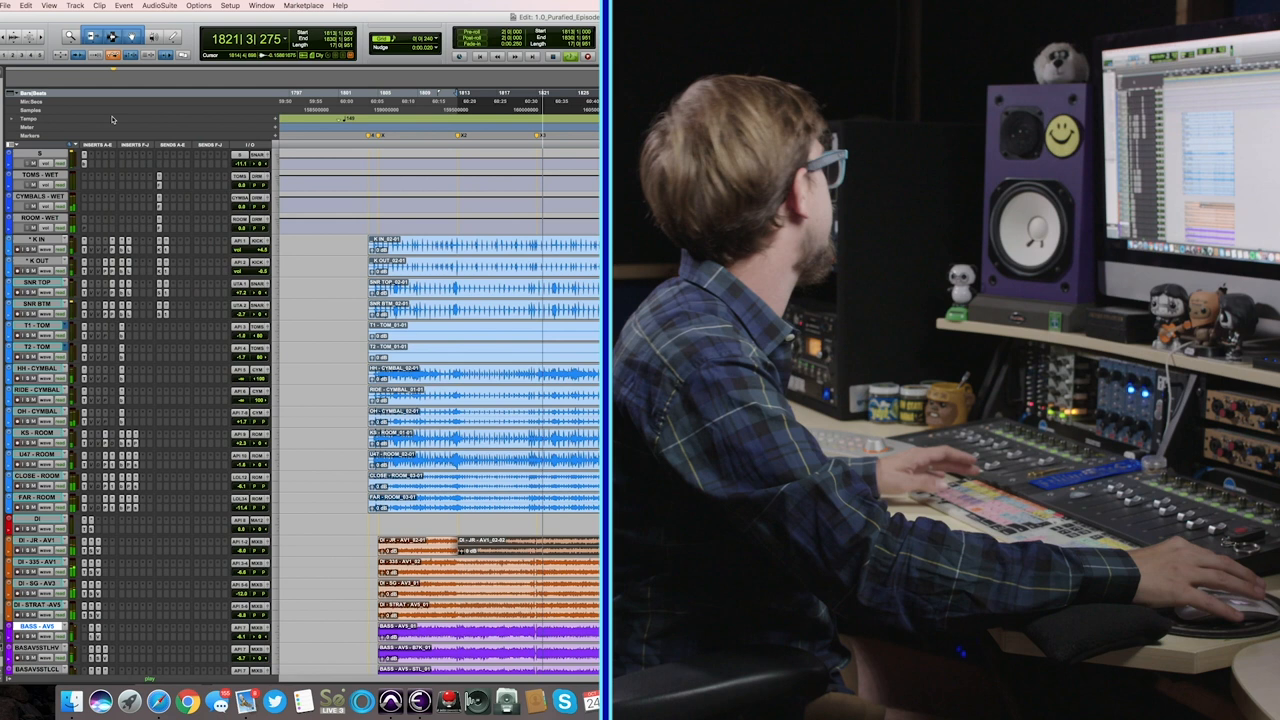
scroll("down", 3)
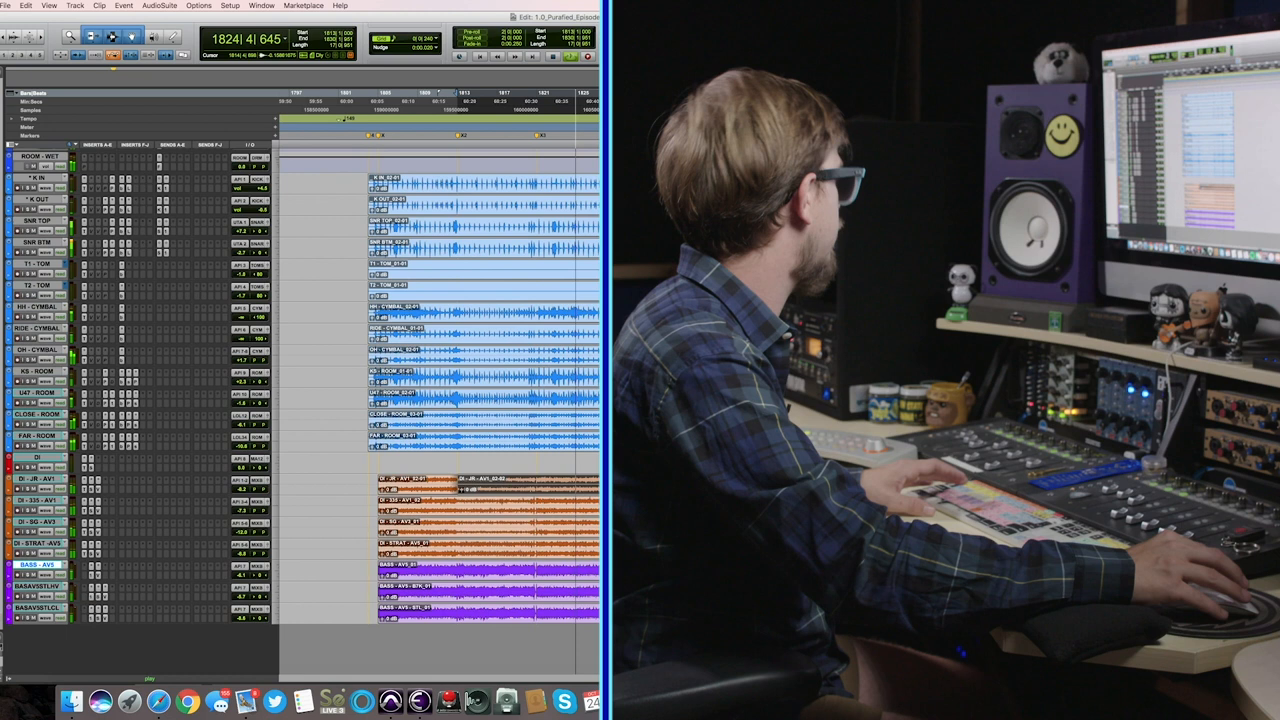